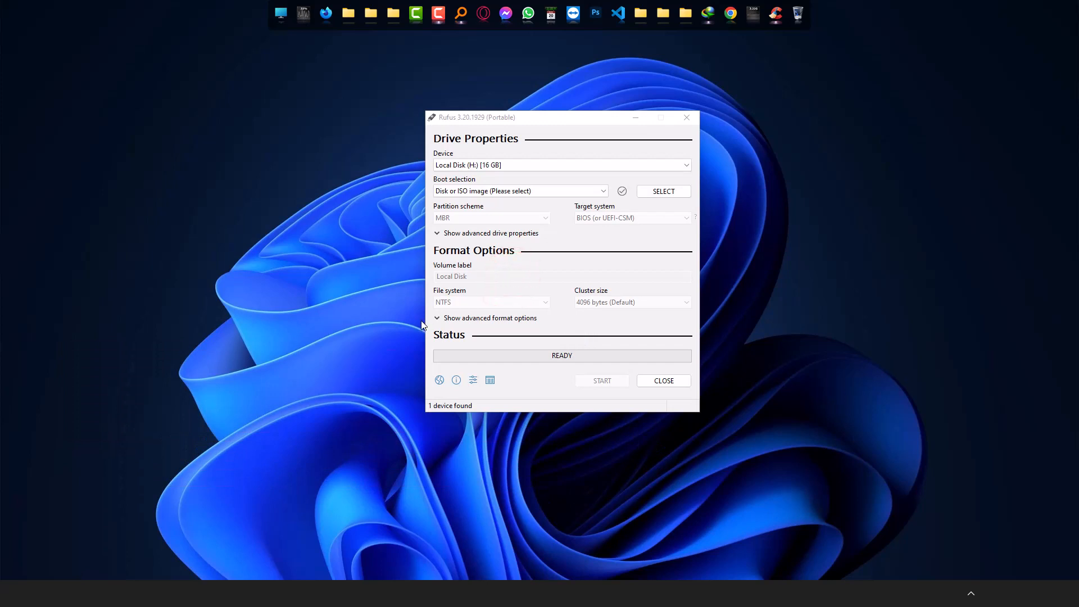
Centre the Rufus window and check the Downloads folder for the Windows 11 ISO.
left_click_drag(475, 117, 494, 150)
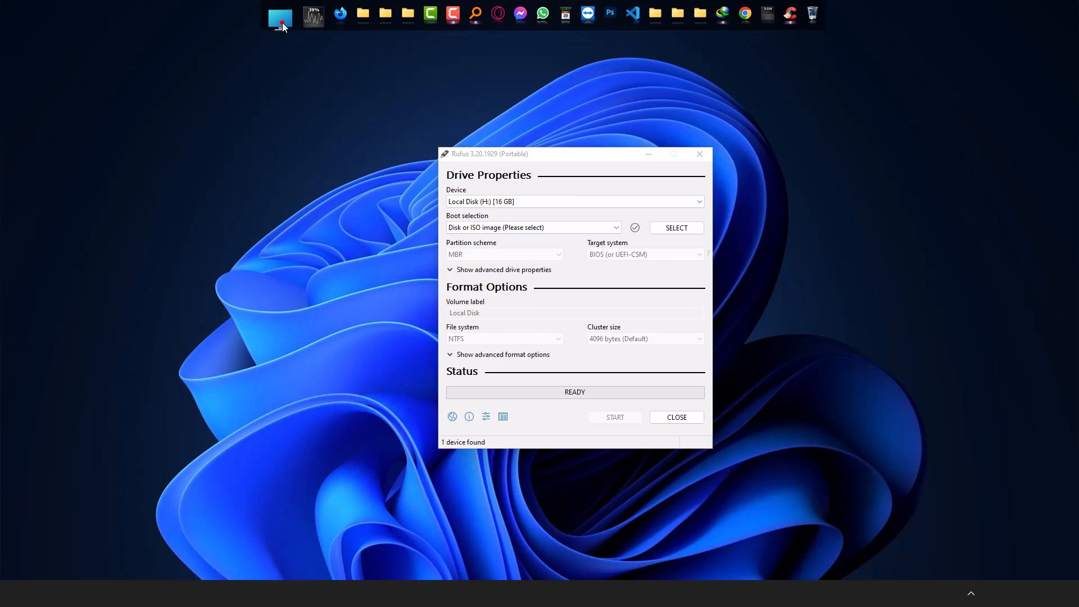
left_click(279, 19)
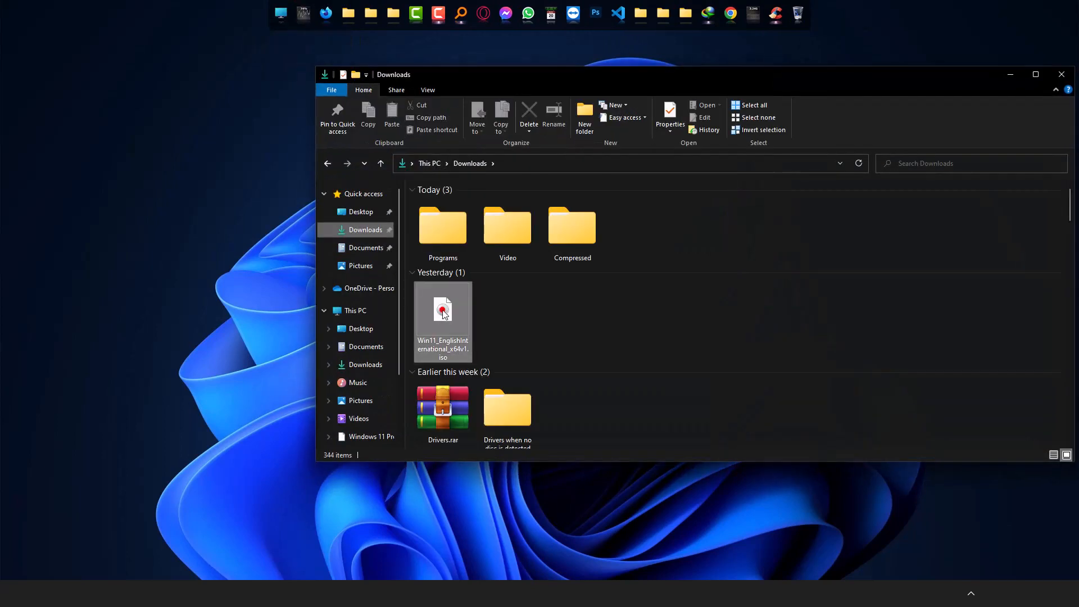
left_click(443, 322)
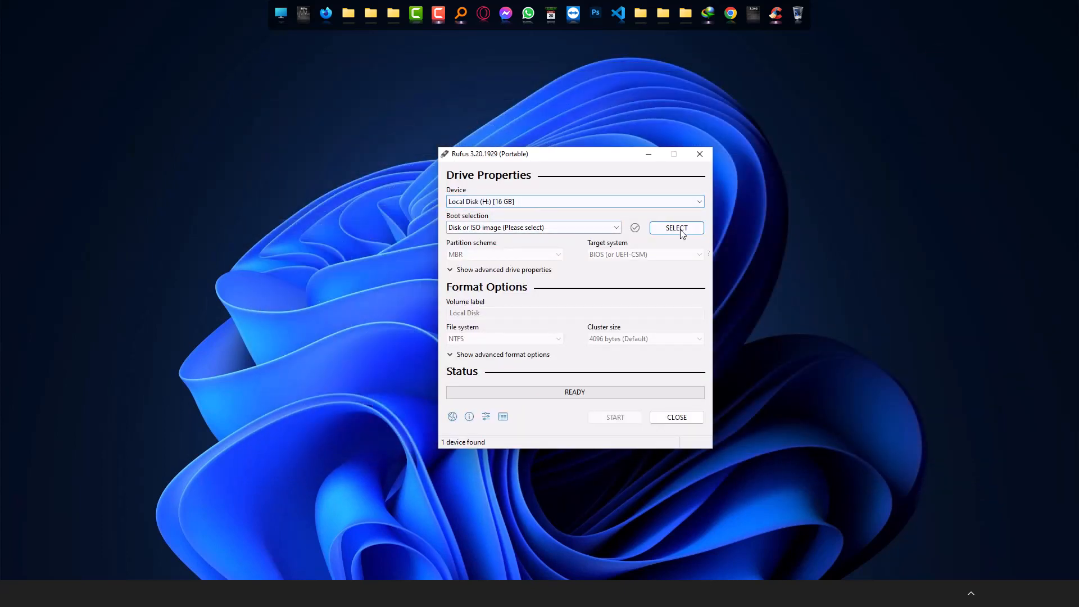
Choose Win11_EnglishInternational_x64v1.iso from Downloads as the boot image.
left_click(675, 228)
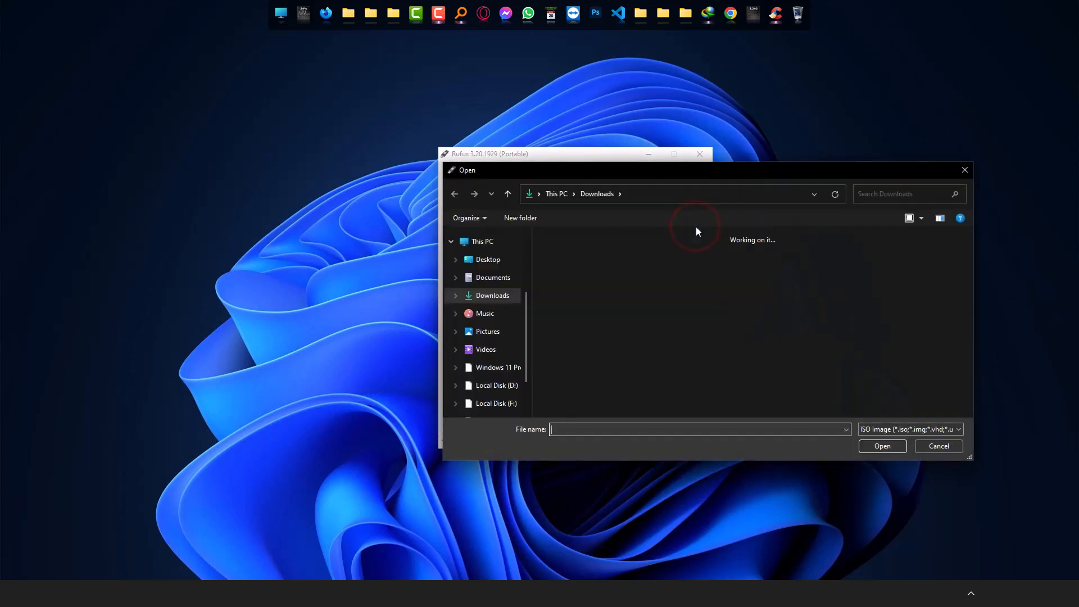
left_click(569, 369)
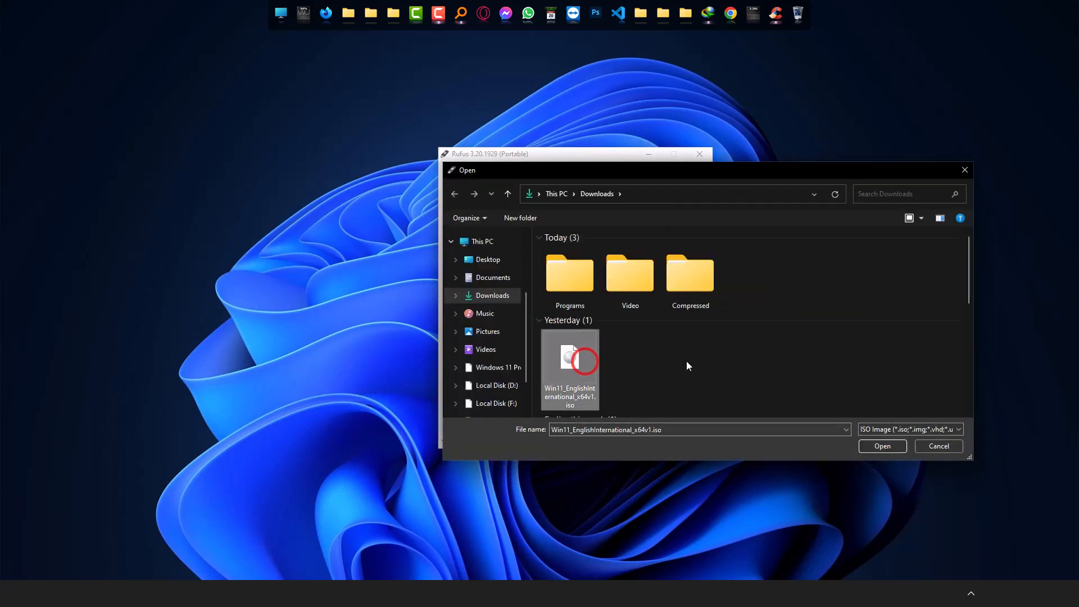
left_click(882, 445)
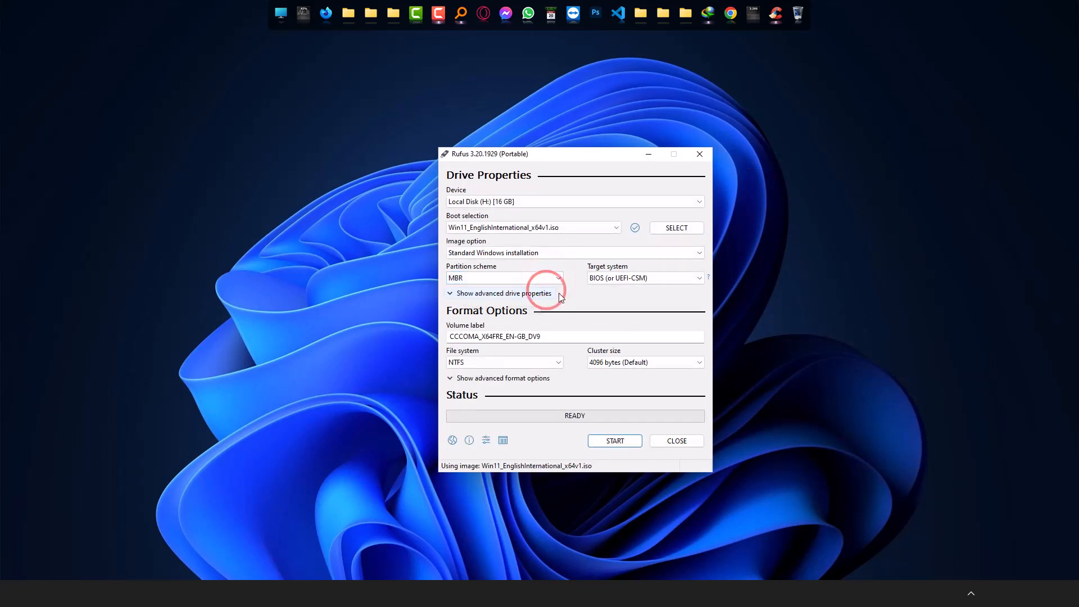
mouse_move(633, 301)
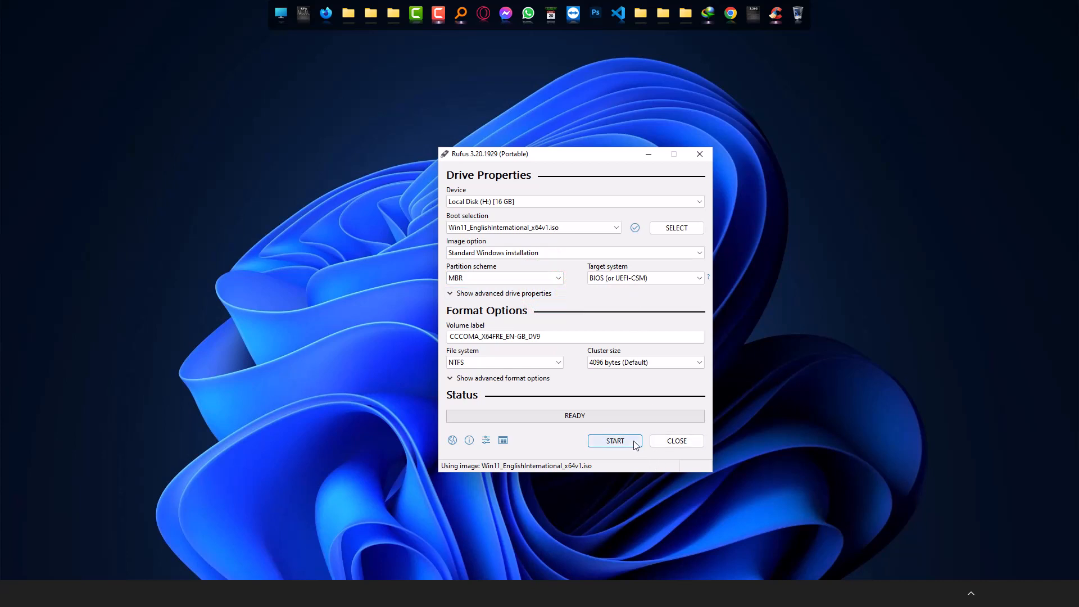
Start the write with the 4GB+ RAM, Secure Boot and TPM 2.0 requirements removed, accepting data loss.
left_click(613, 441)
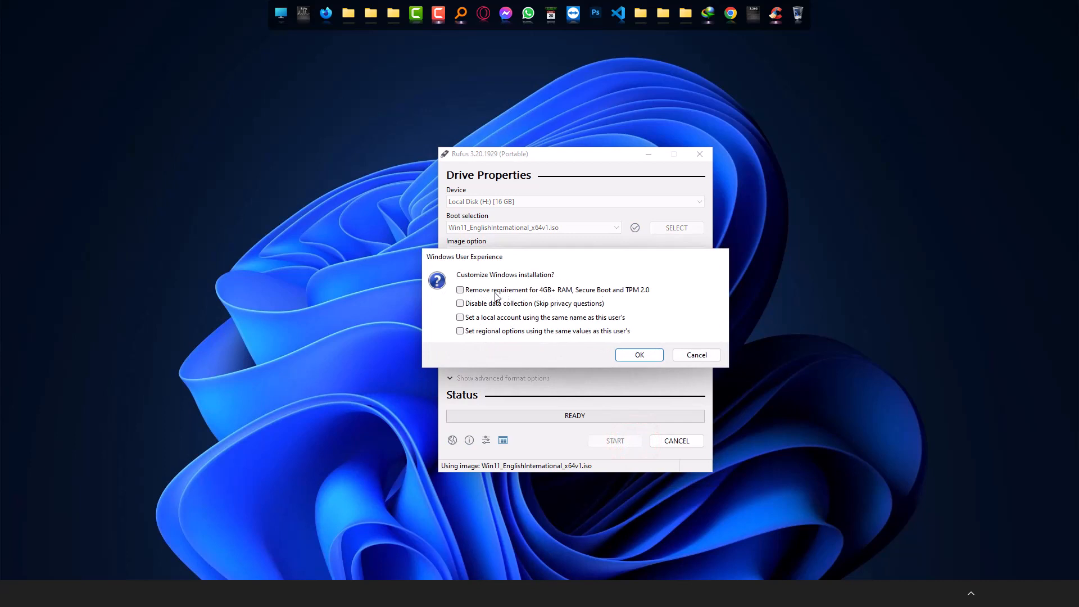
left_click(460, 290)
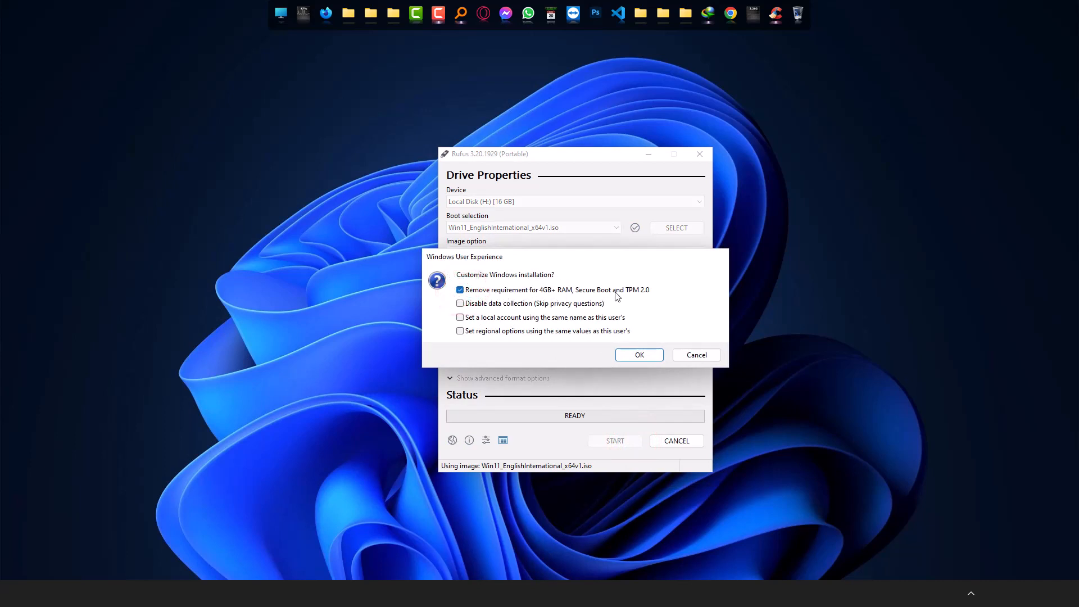
mouse_move(640, 299)
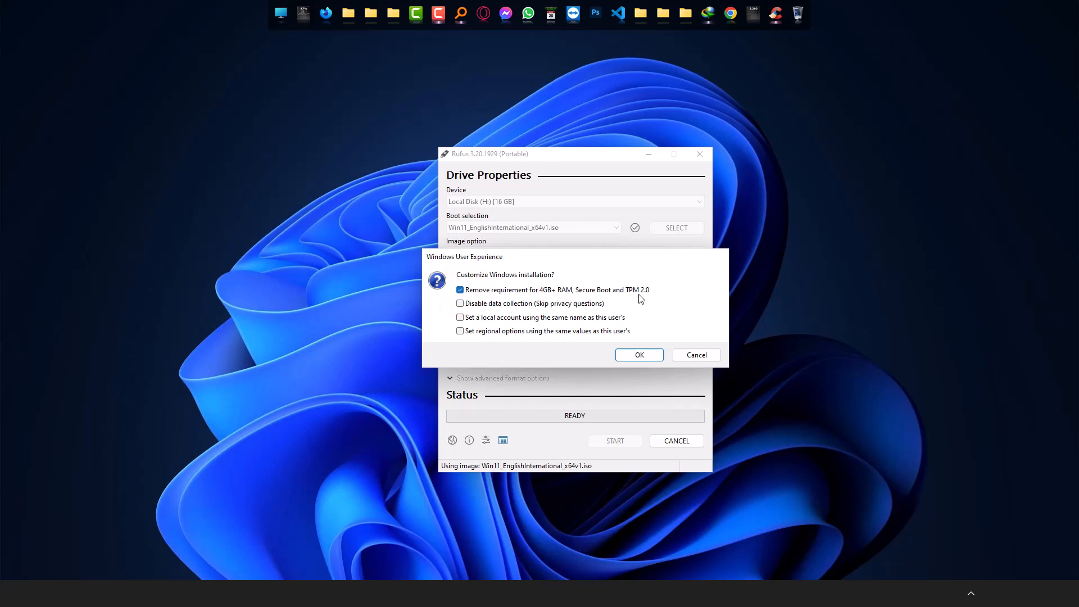
mouse_move(647, 298)
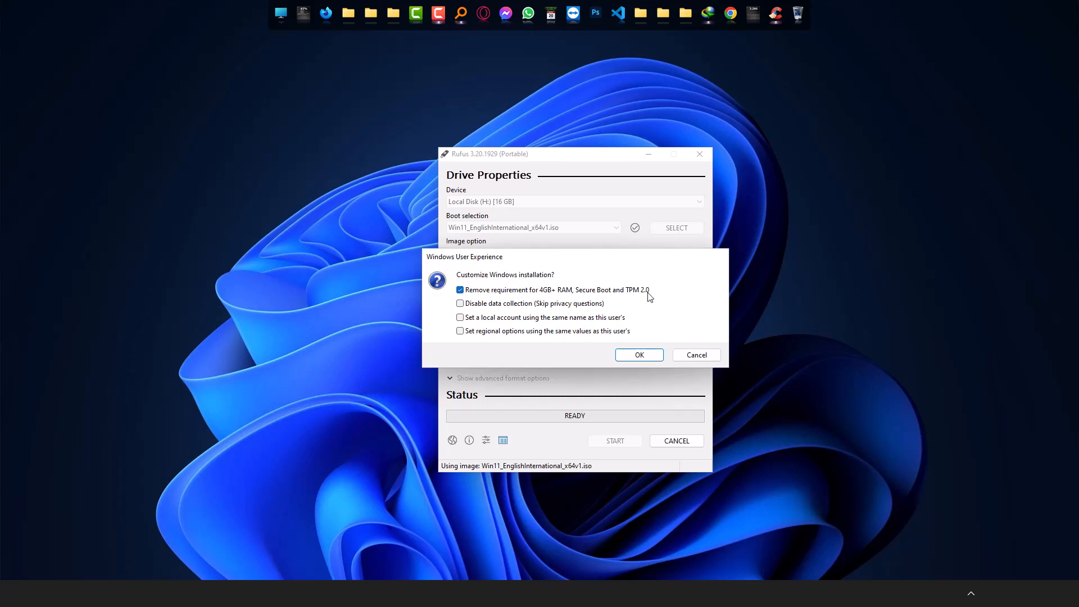
left_click(637, 355)
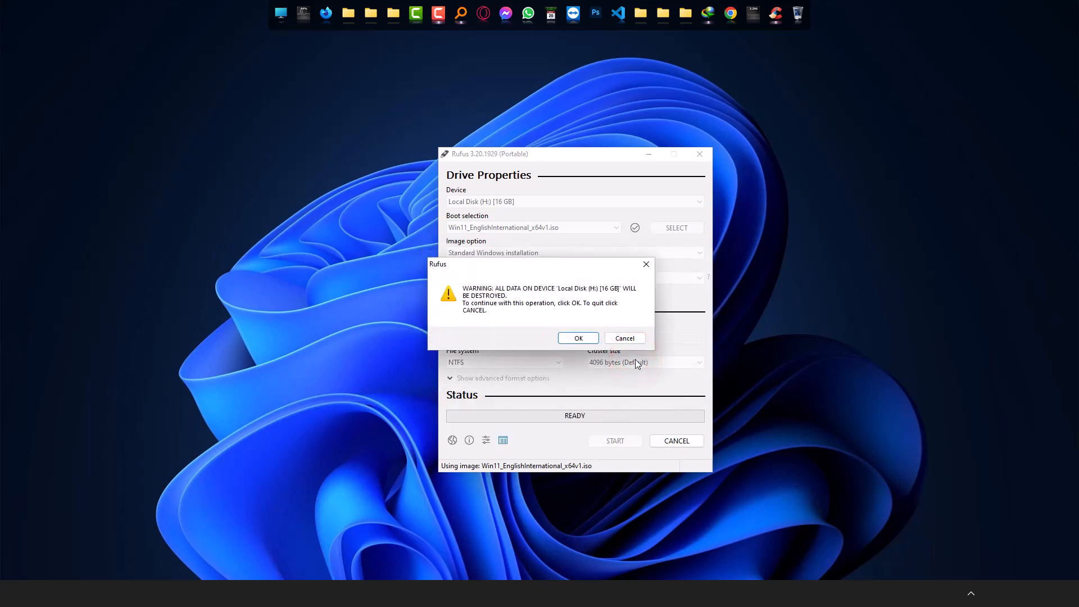
left_click(577, 337)
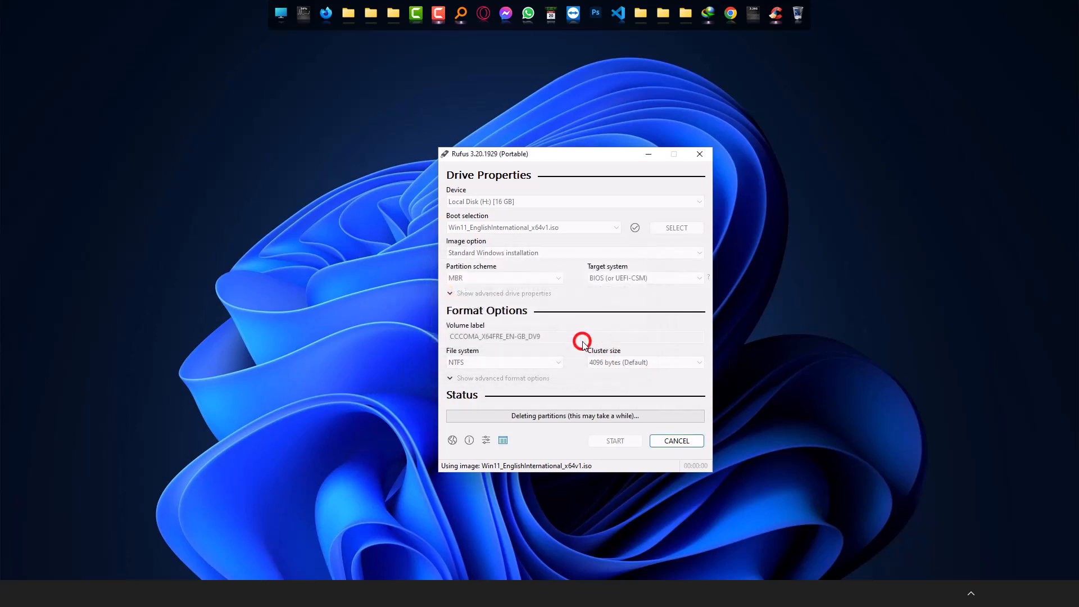